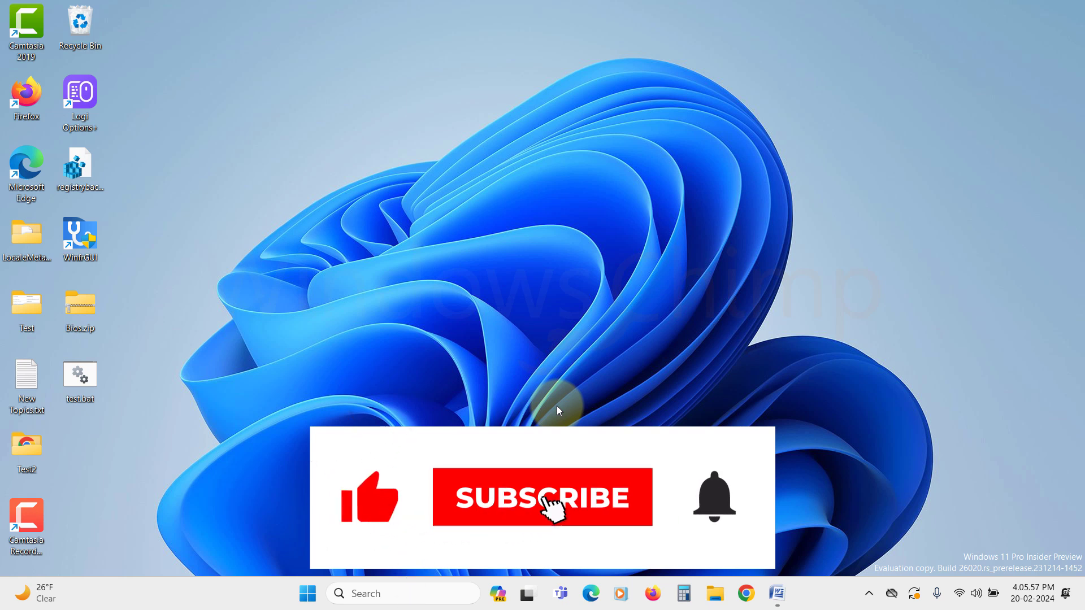
Bring up the Run box and enter msdt.exe /id PowerDiagnostic without submitting
left_click(542, 497)
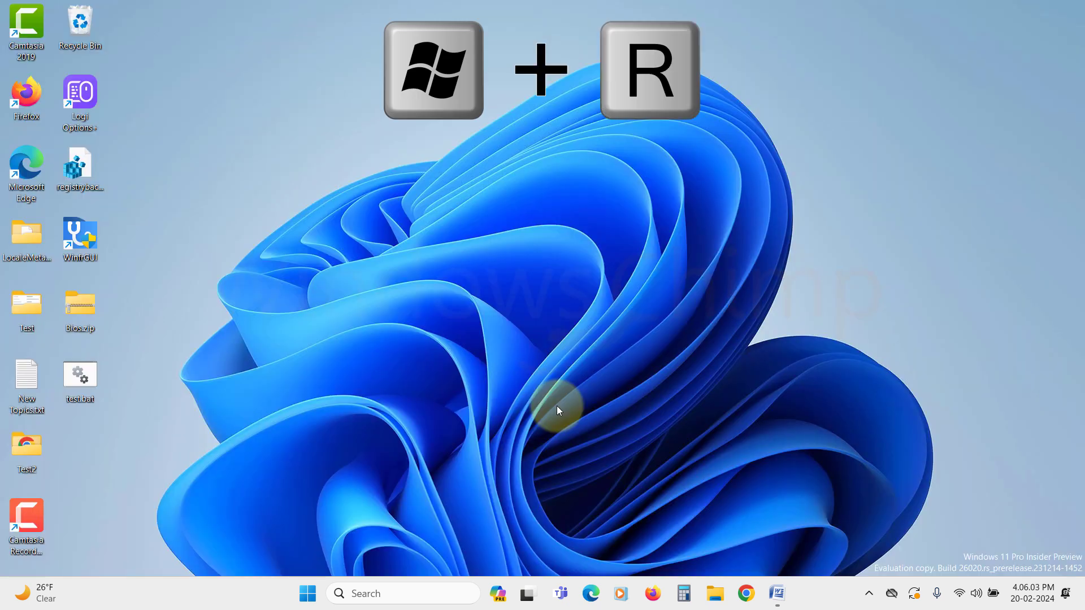
type("ms")
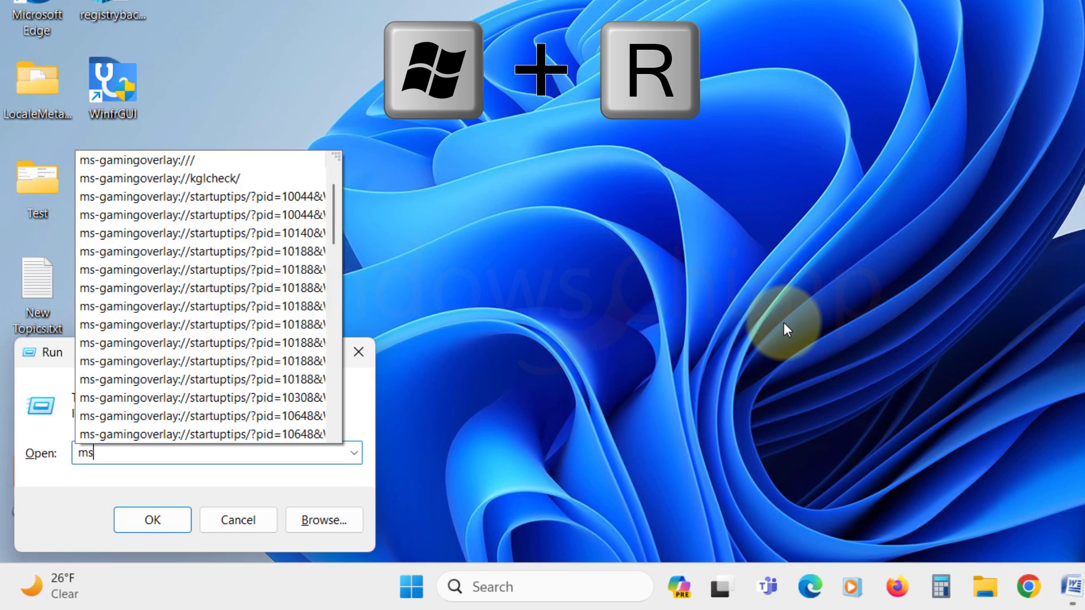
type("msdt.exe /id PowerDiagnostic")
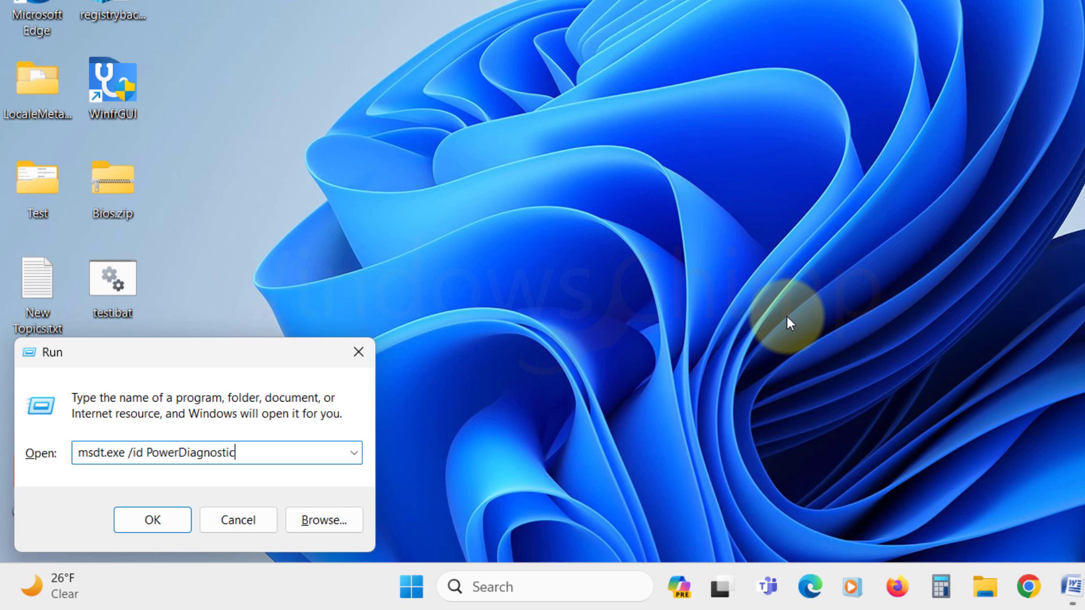
Run the Power troubleshooter, letting it fix too-high display brightness, then close it
left_click(151, 519)
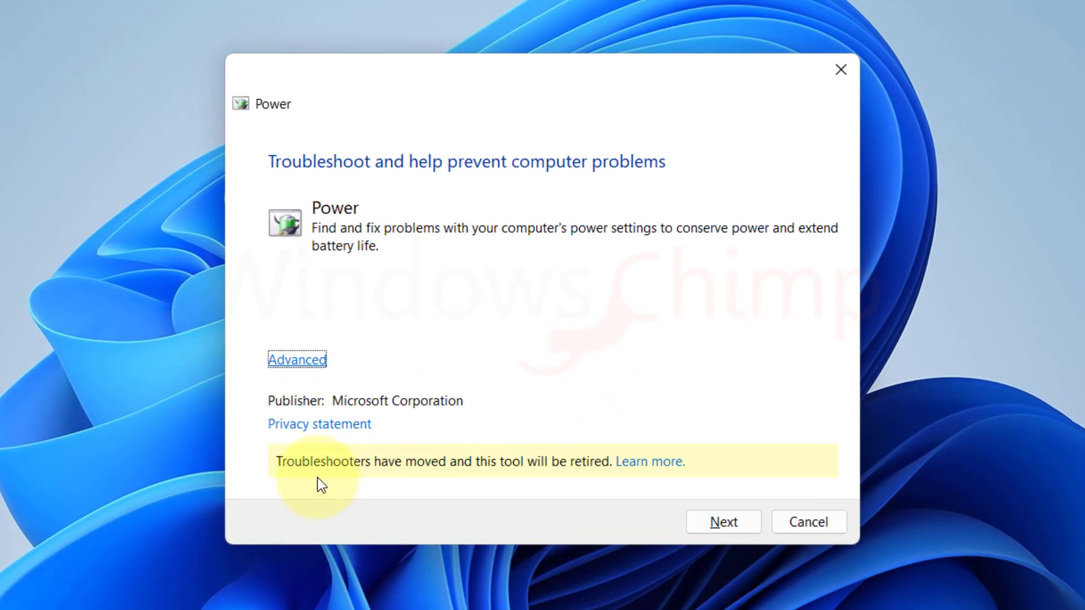
mouse_move(594, 481)
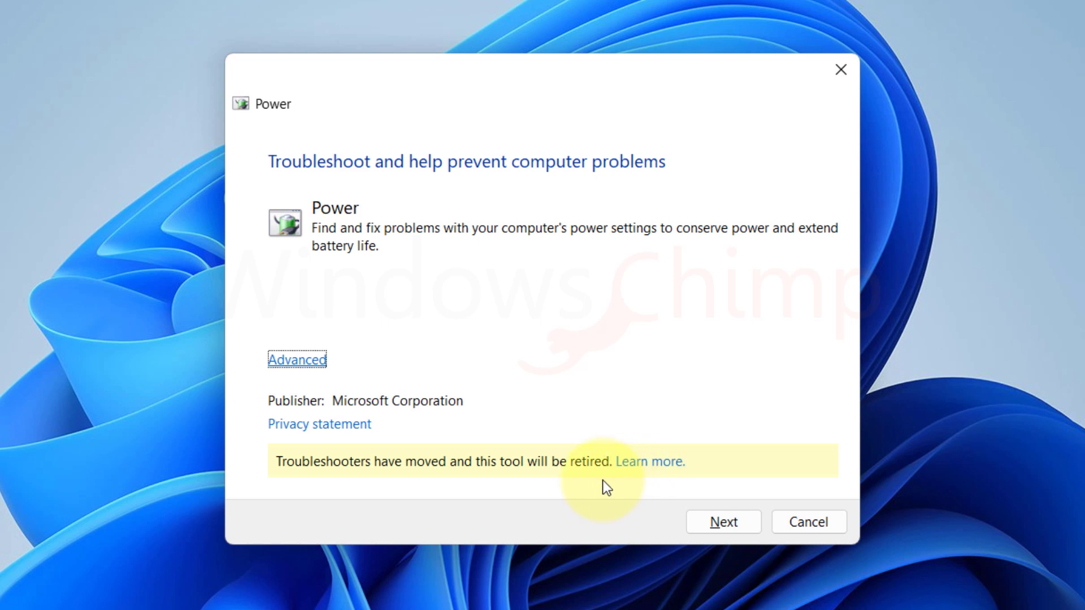
mouse_move(582, 493)
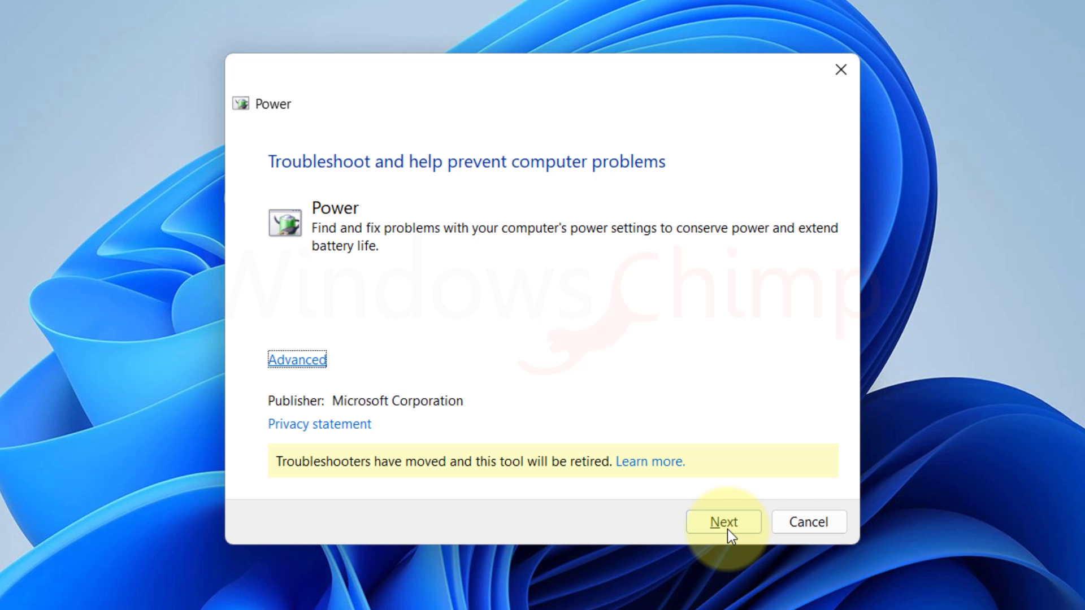
left_click(722, 522)
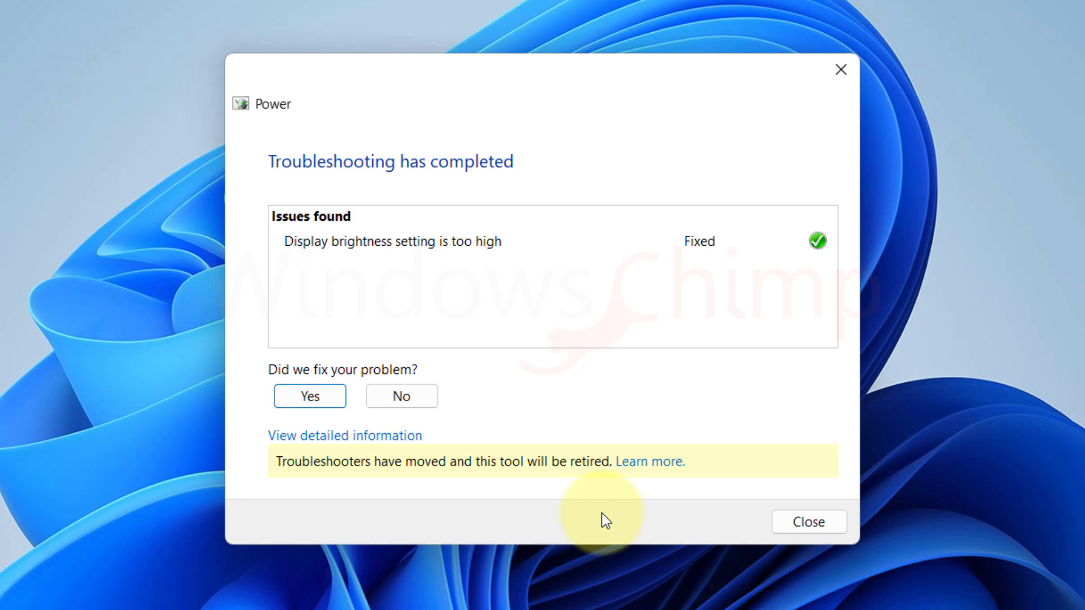
left_click(806, 521)
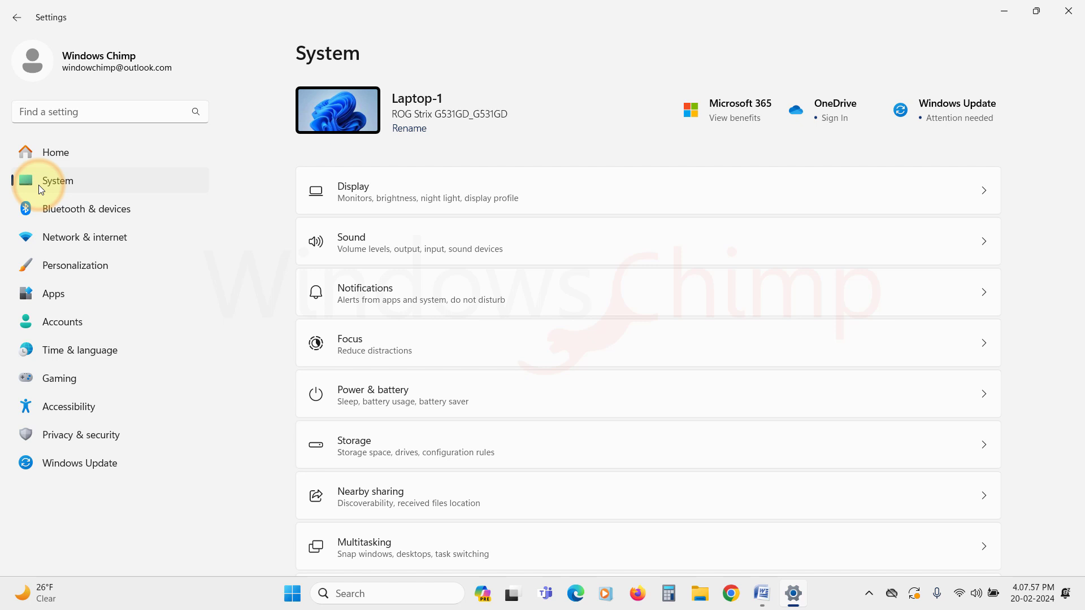
Change Power & battery's Power mode from Balanced to Best Power Efficiency
left_click(373, 394)
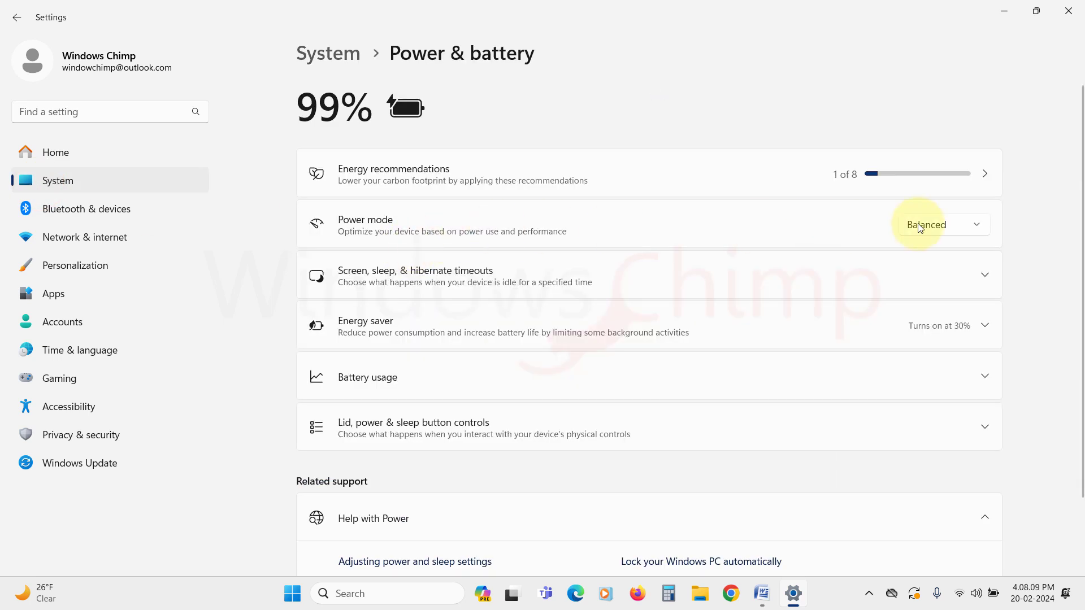
left_click(941, 225)
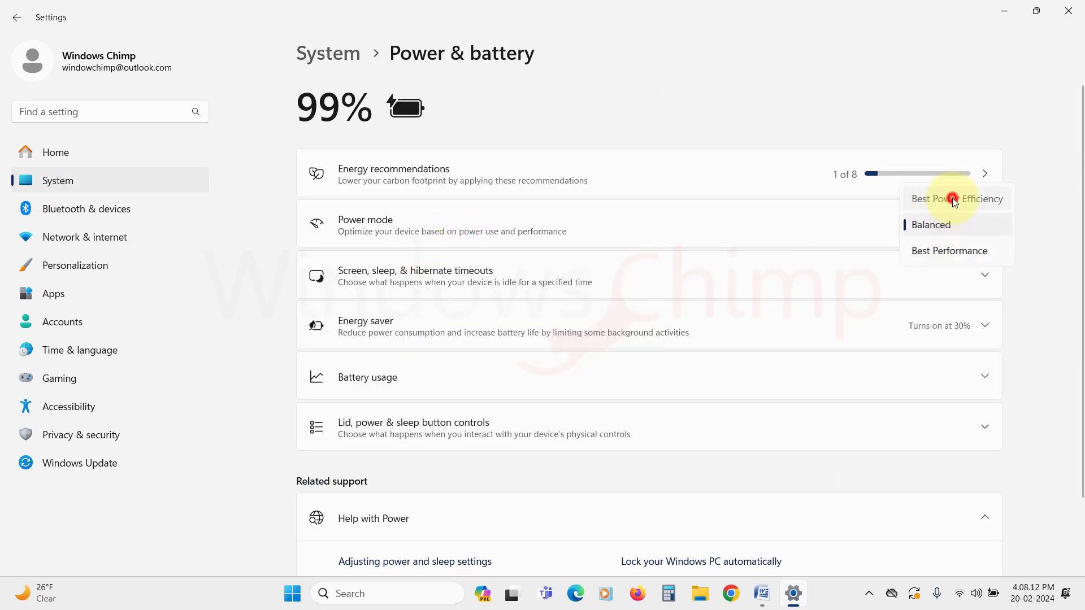
left_click(956, 198)
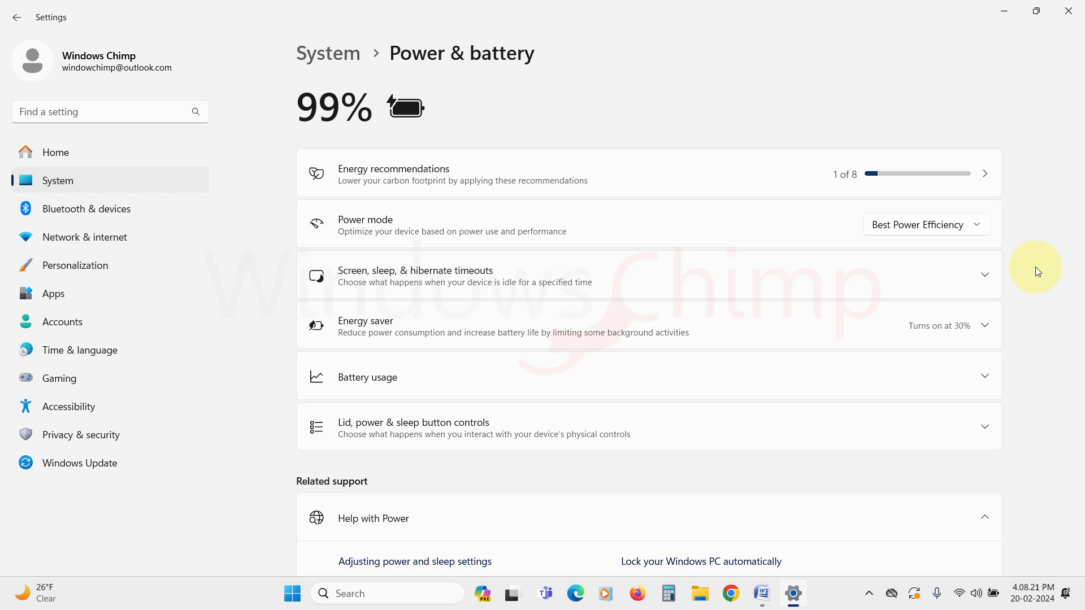
mouse_move(1021, 278)
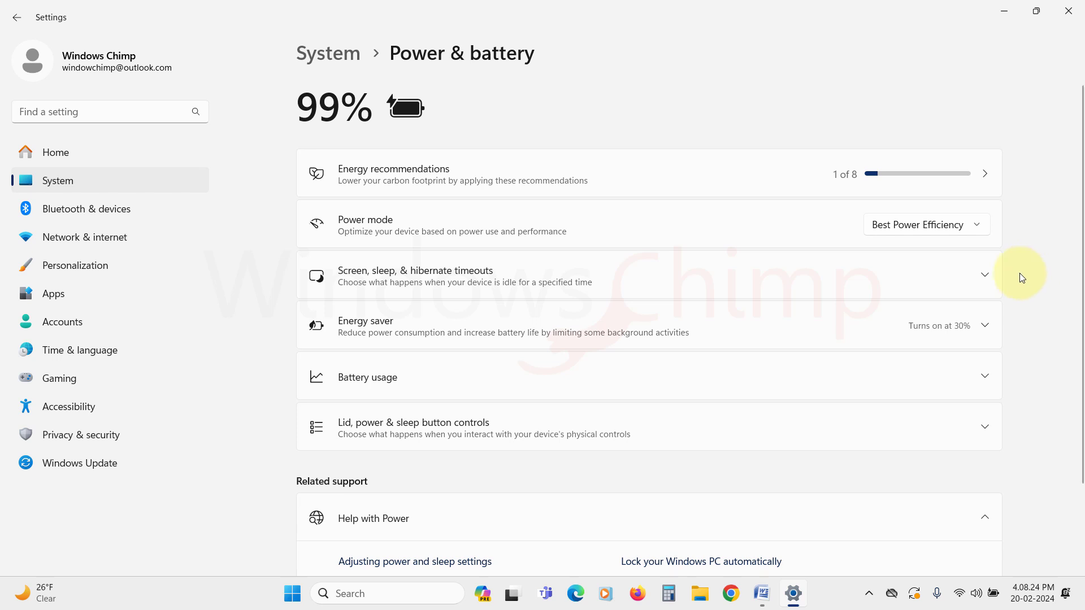
Turn on Always use energy saver in the Energy saver section
scroll("down", 3)
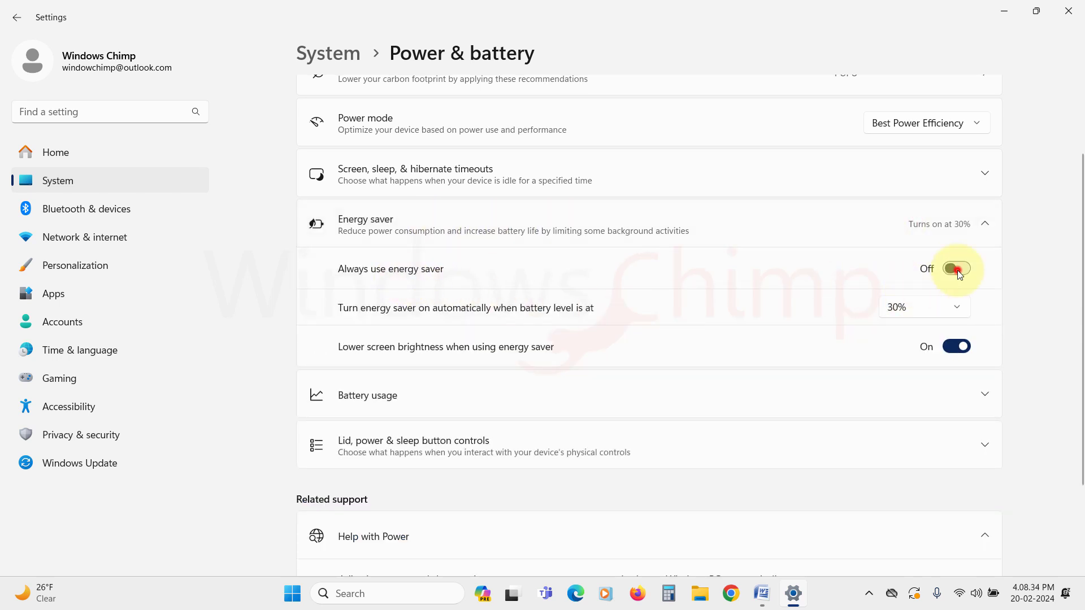
left_click(956, 268)
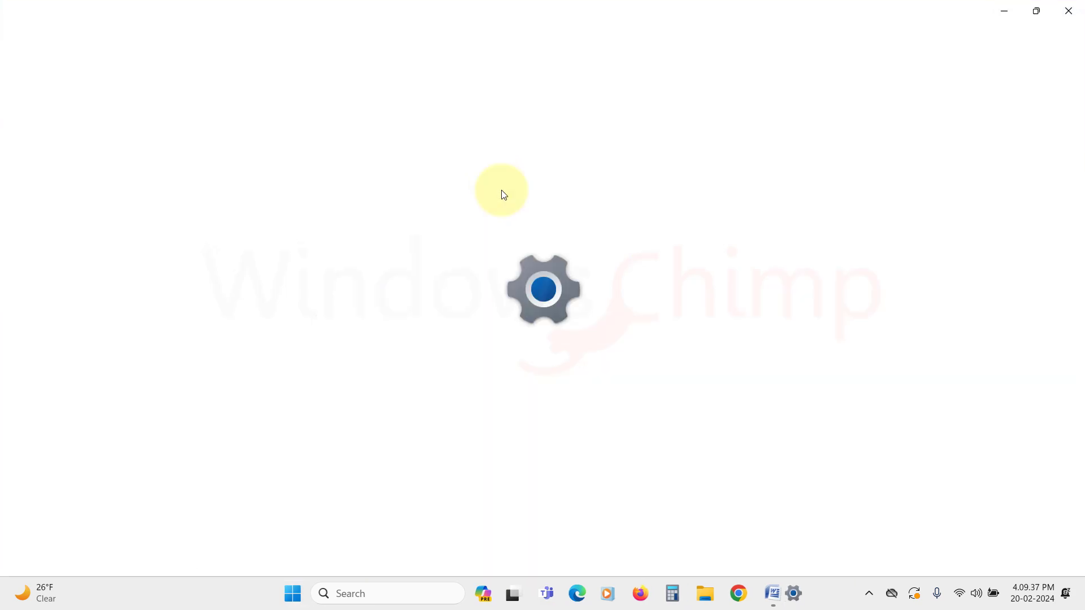
Reopen System > Power & battery and sort Battery usage apps by Background
left_click(792, 592)
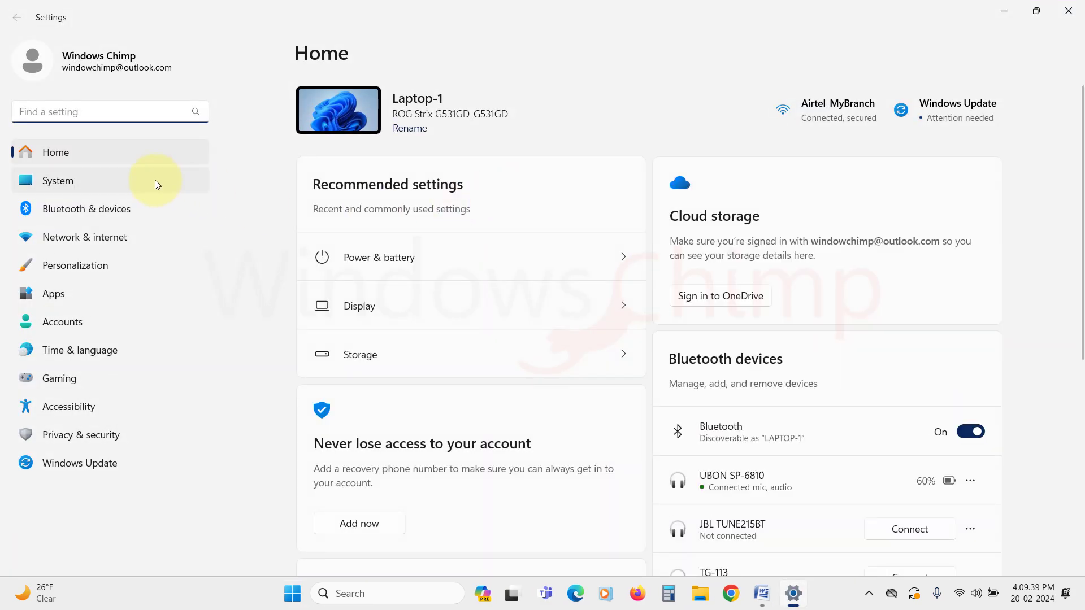
left_click(58, 181)
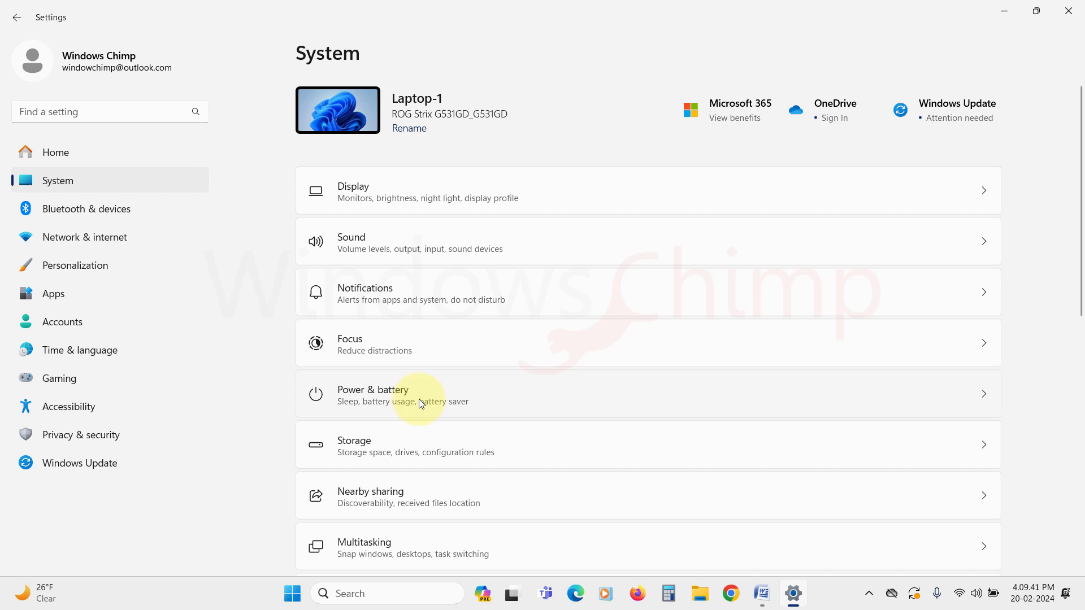
left_click(415, 394)
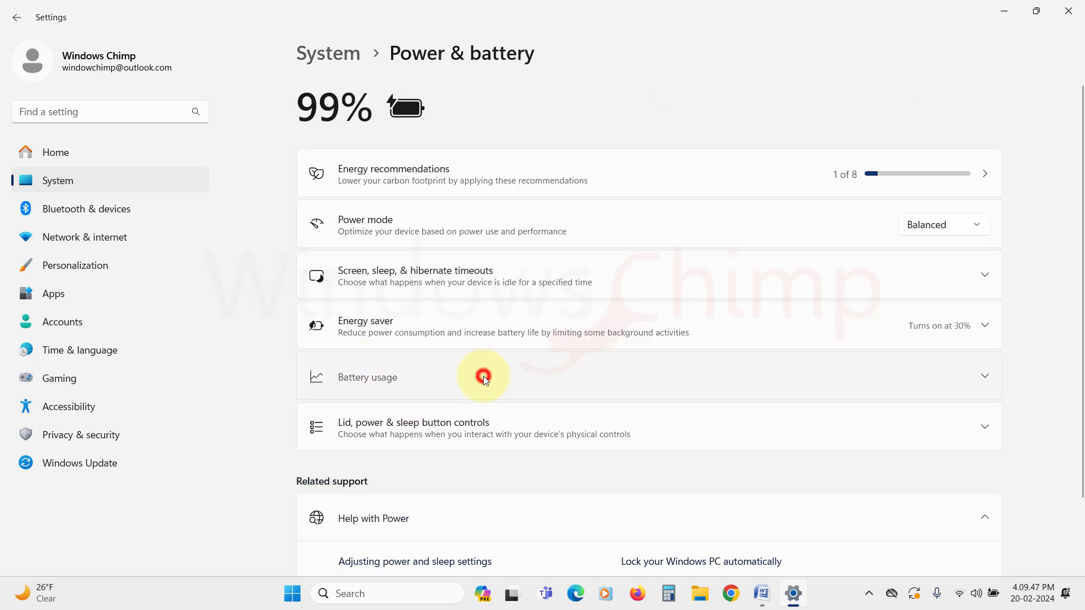
left_click(483, 377)
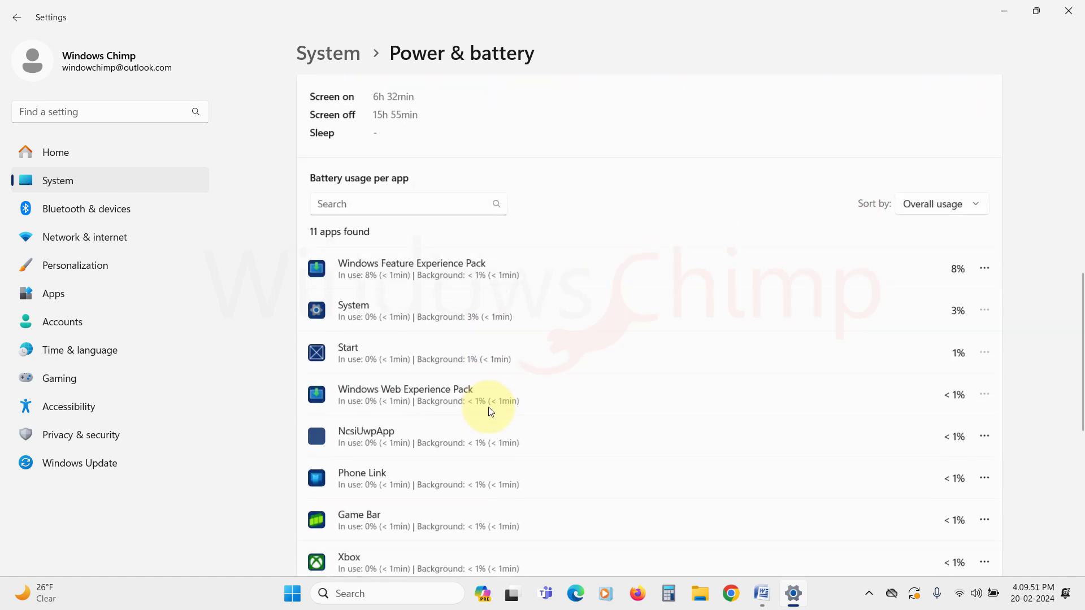
left_click(940, 203)
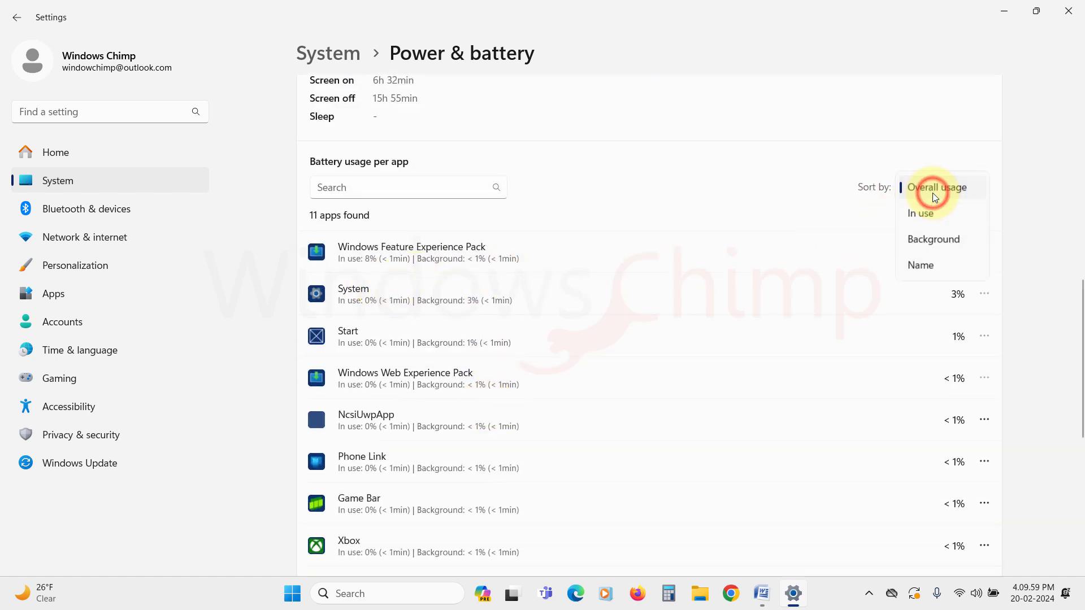
left_click(933, 239)
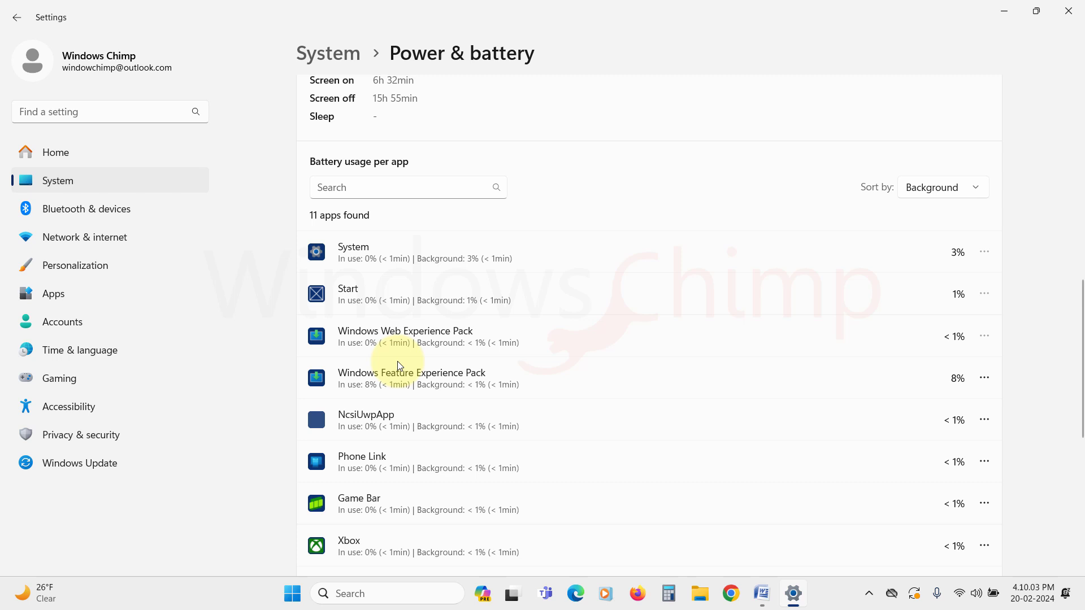
scroll("down", 3)
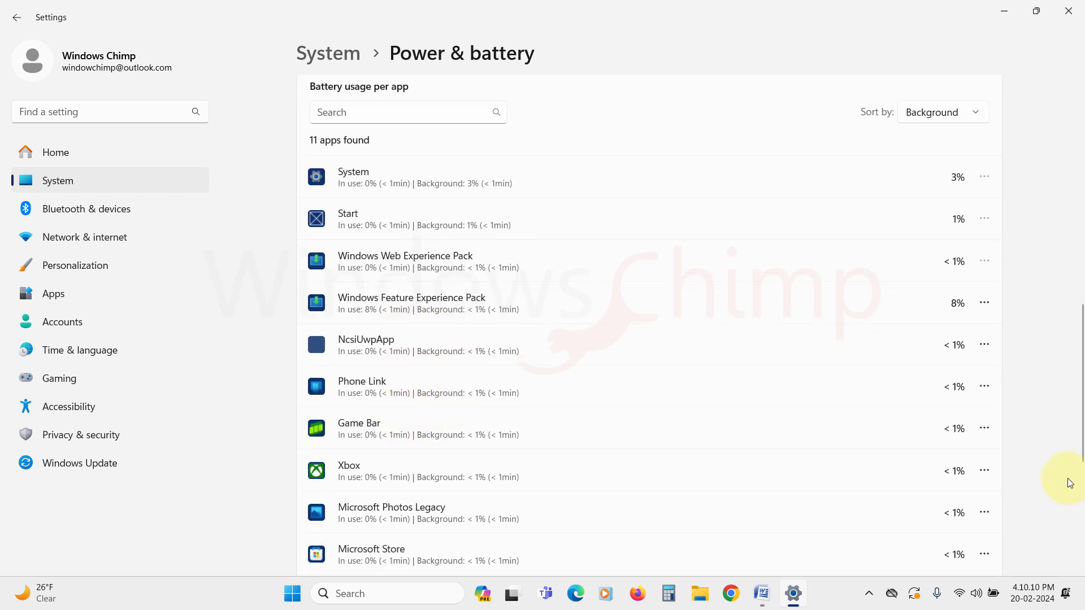
mouse_move(983, 345)
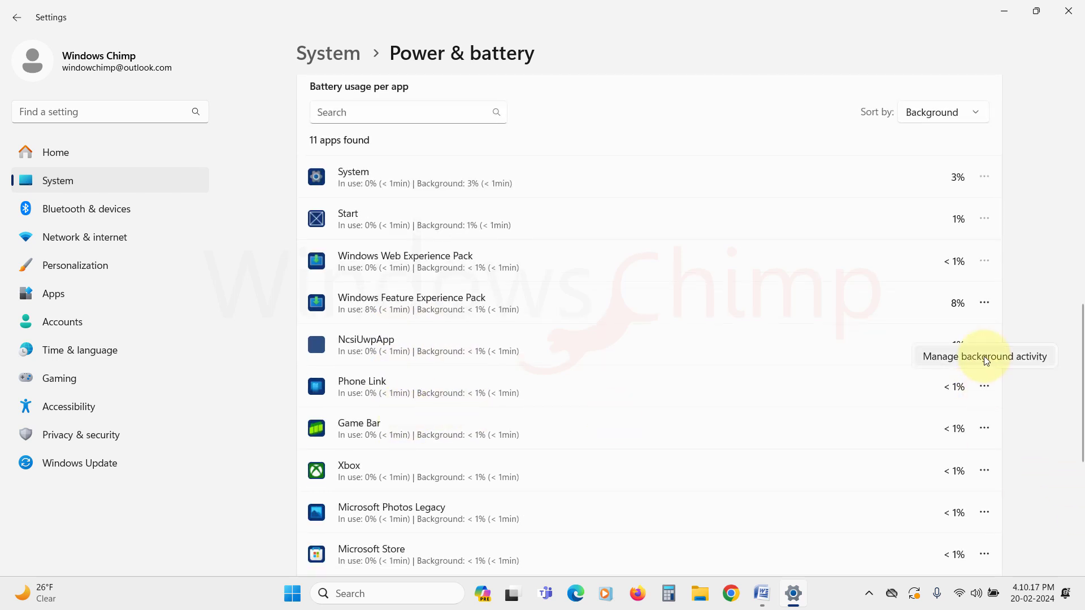
Open Phone Link's Manage background activity and its background permissions options
left_click(983, 356)
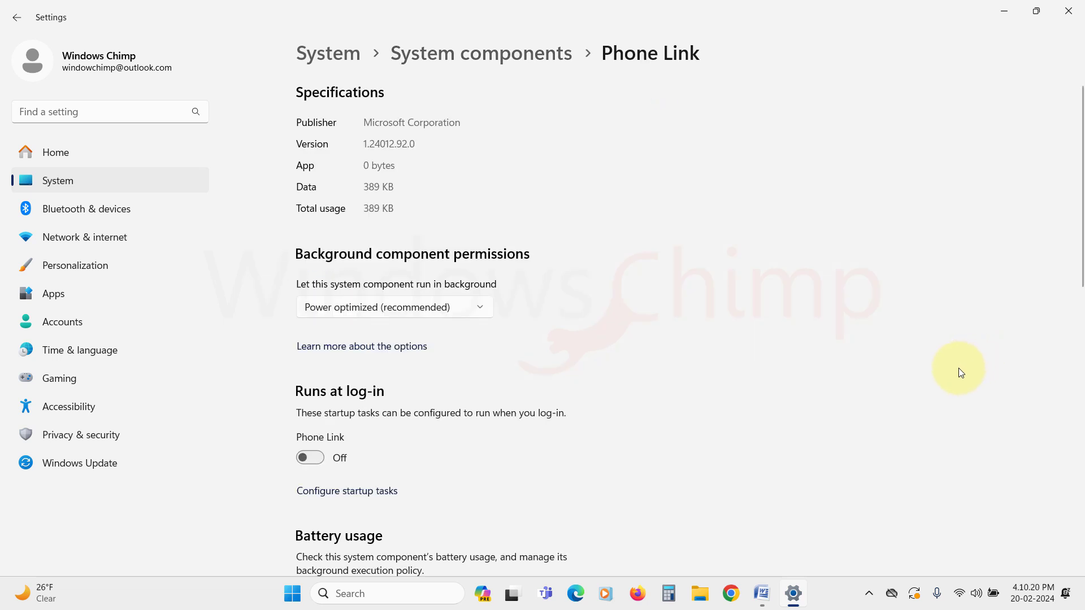
mouse_move(427, 318)
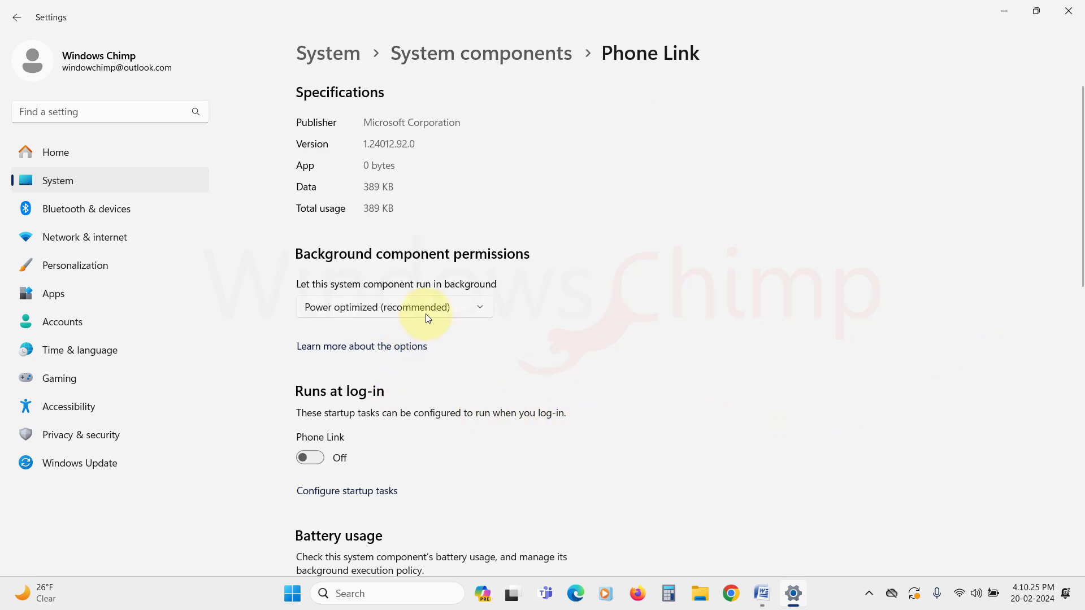
left_click(394, 308)
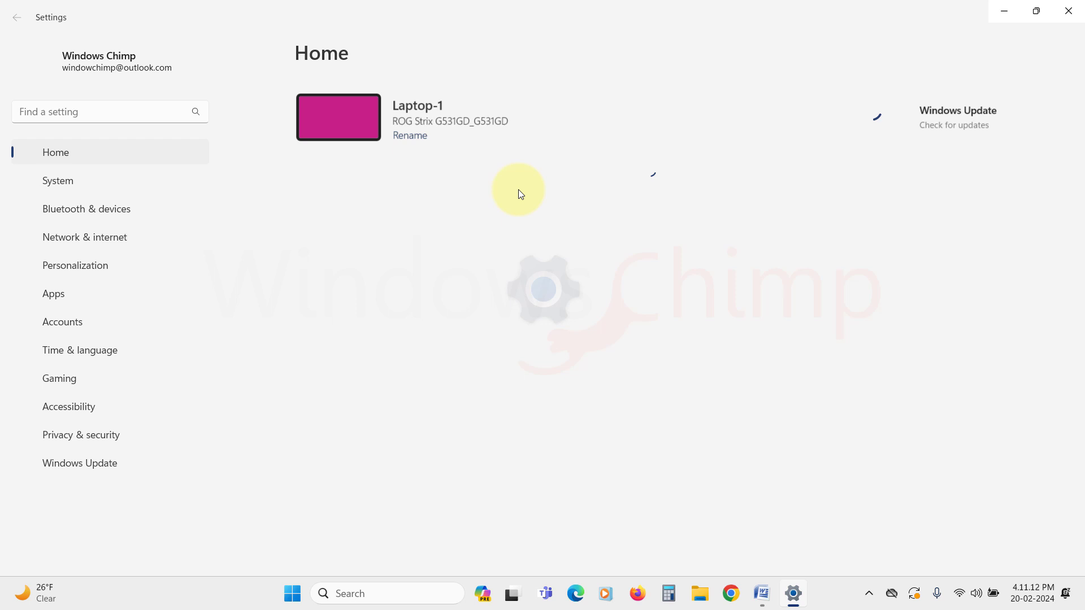
left_click(58, 180)
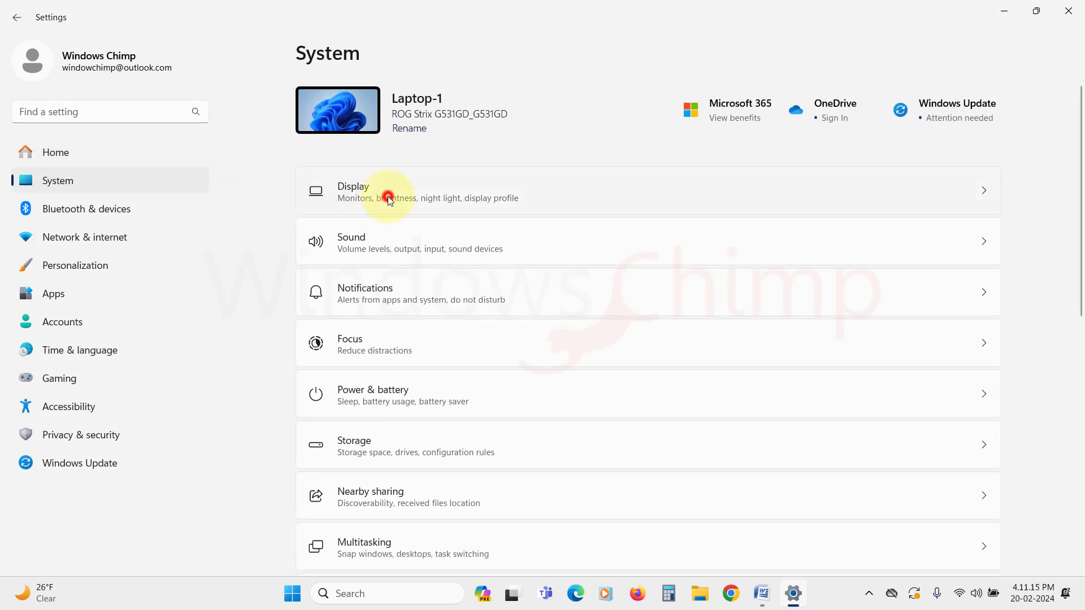
Set TechSmith Camtasia 2019's GPU preference to Power Saving under Display > Graphics
left_click(387, 191)
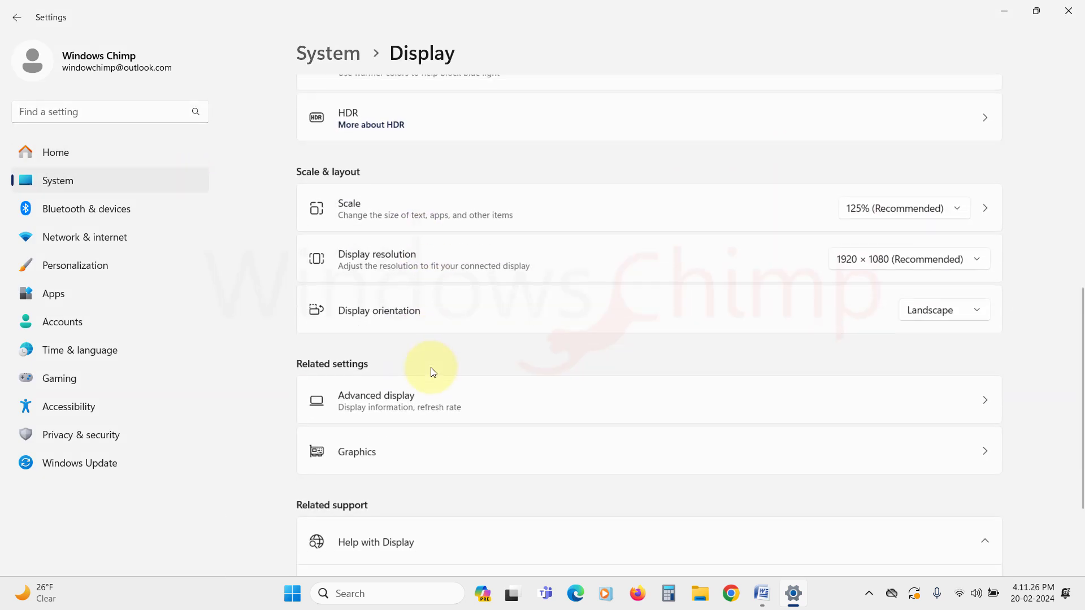
left_click(355, 451)
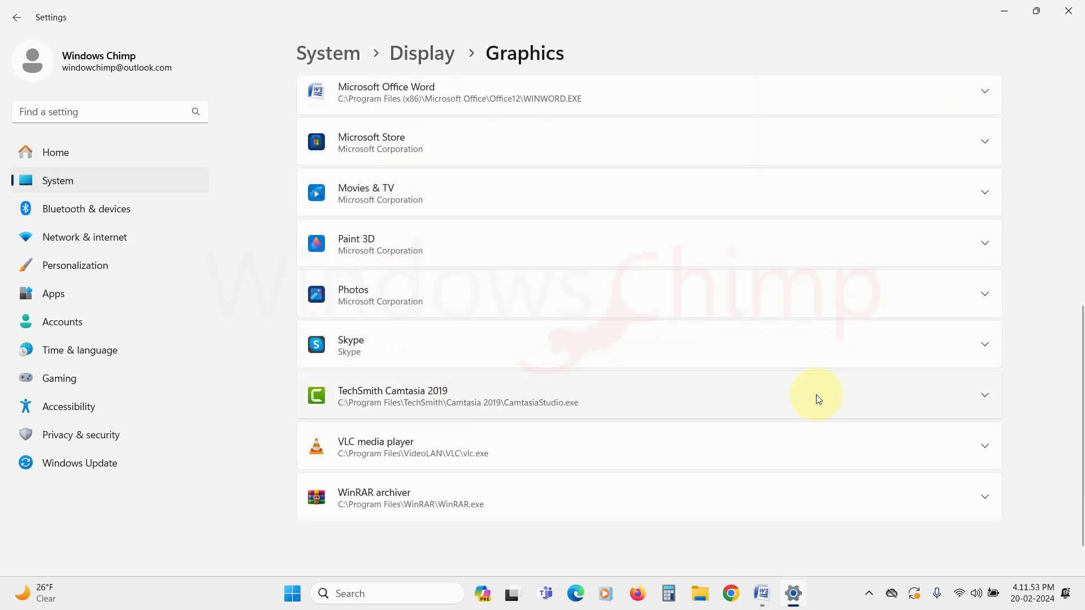
left_click(816, 394)
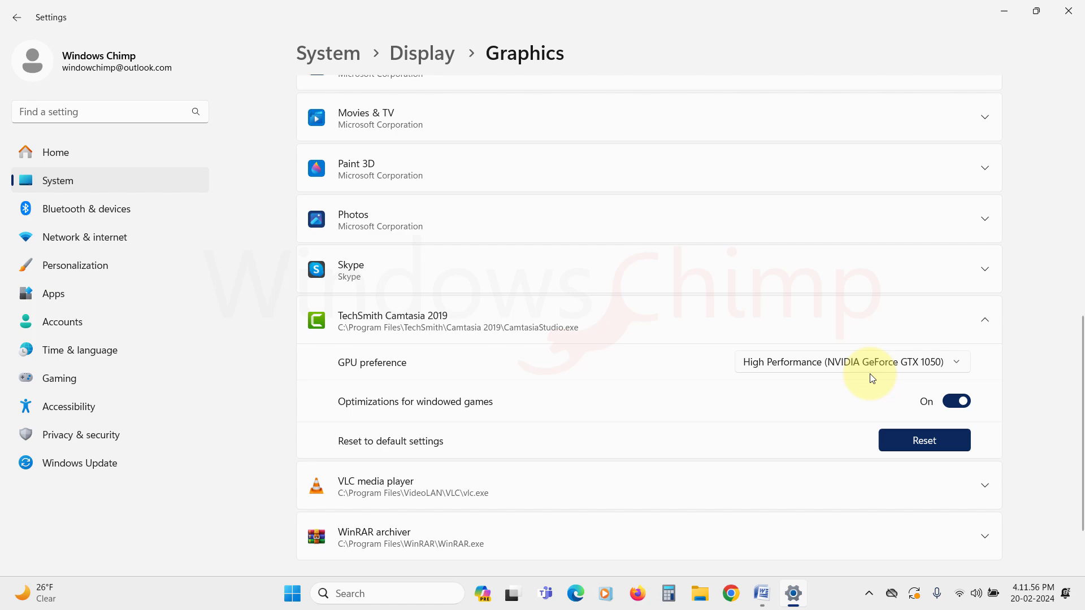
left_click(851, 362)
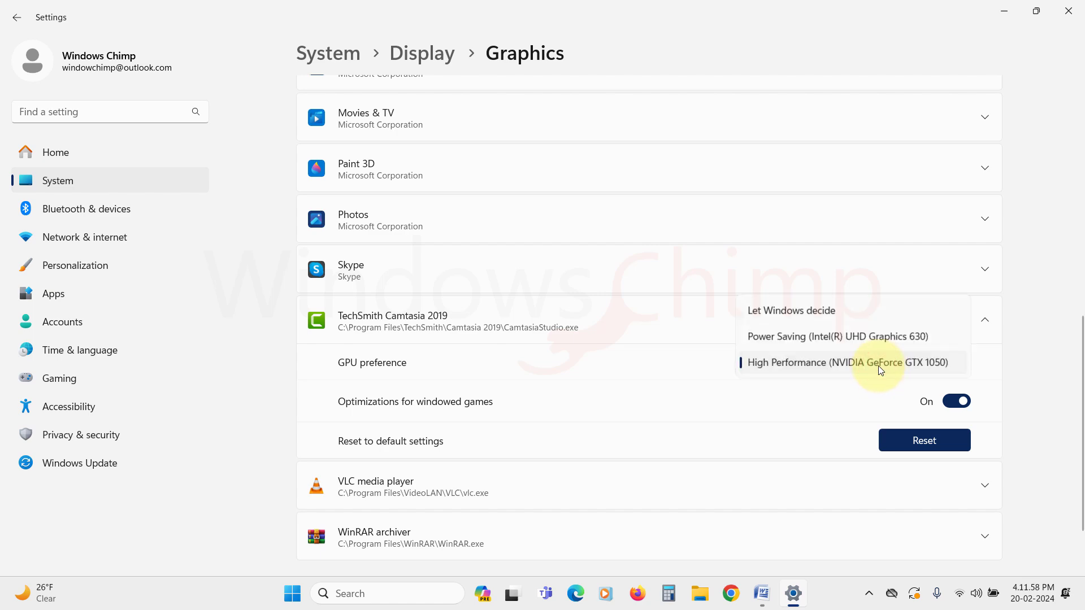
left_click(836, 336)
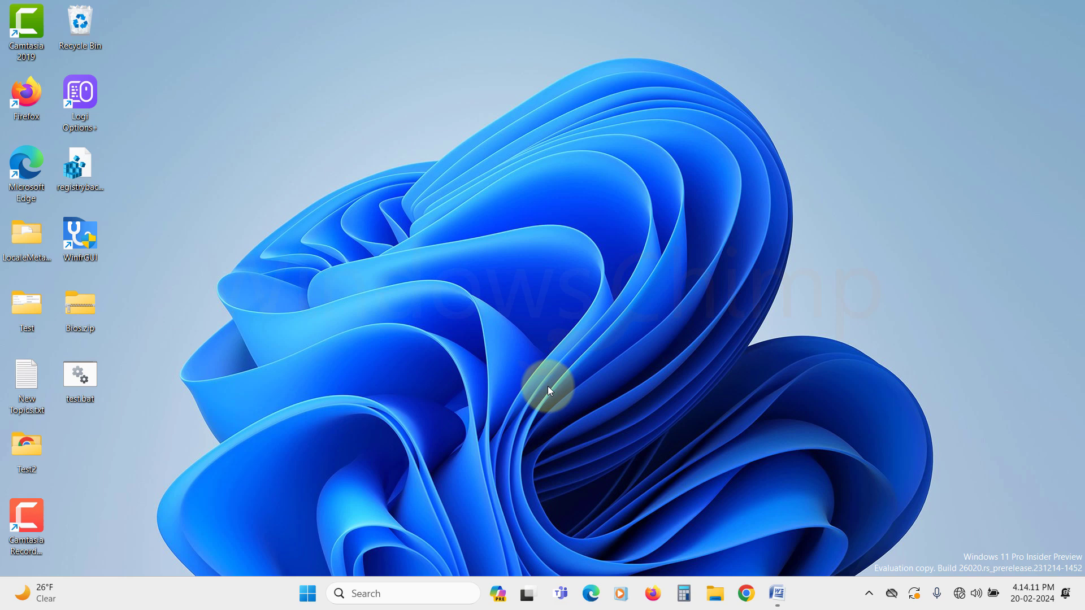
mouse_move(321, 544)
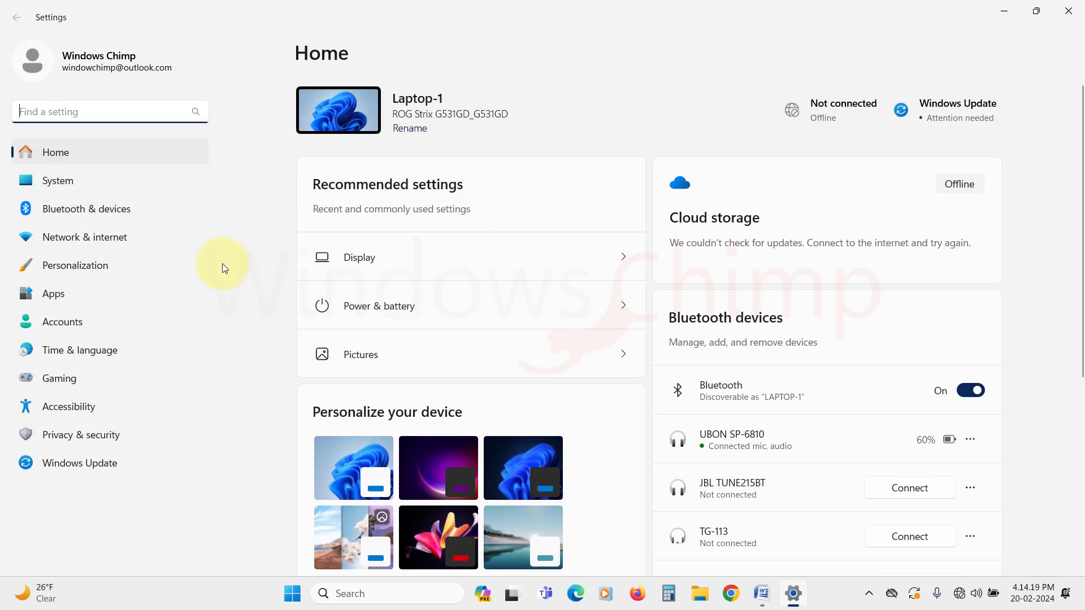
Set video playback to Optimize for battery life and lower resolution on battery
left_click(52, 293)
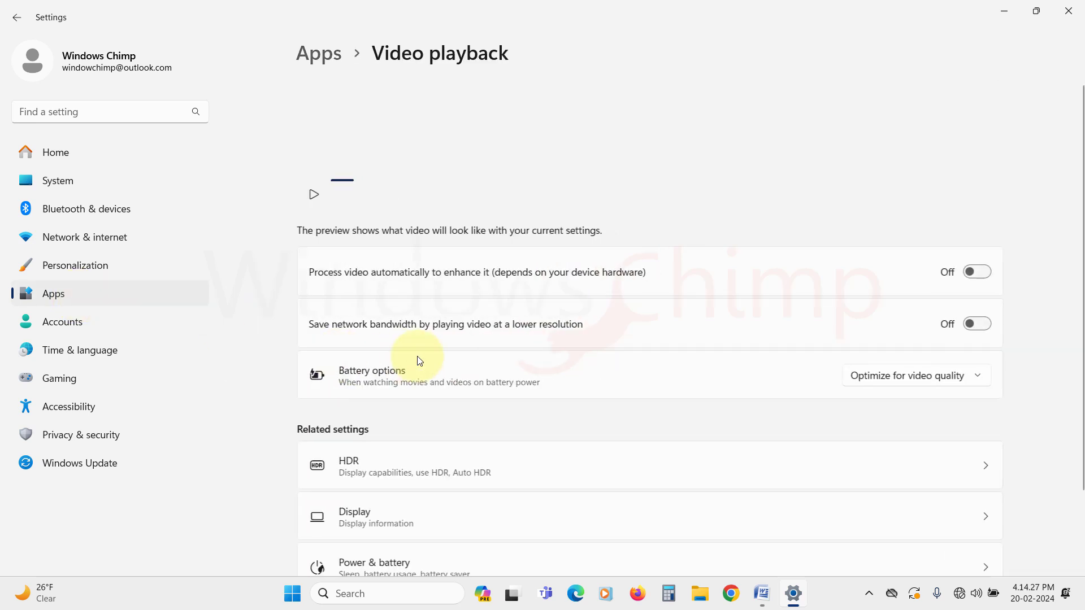
left_click(913, 375)
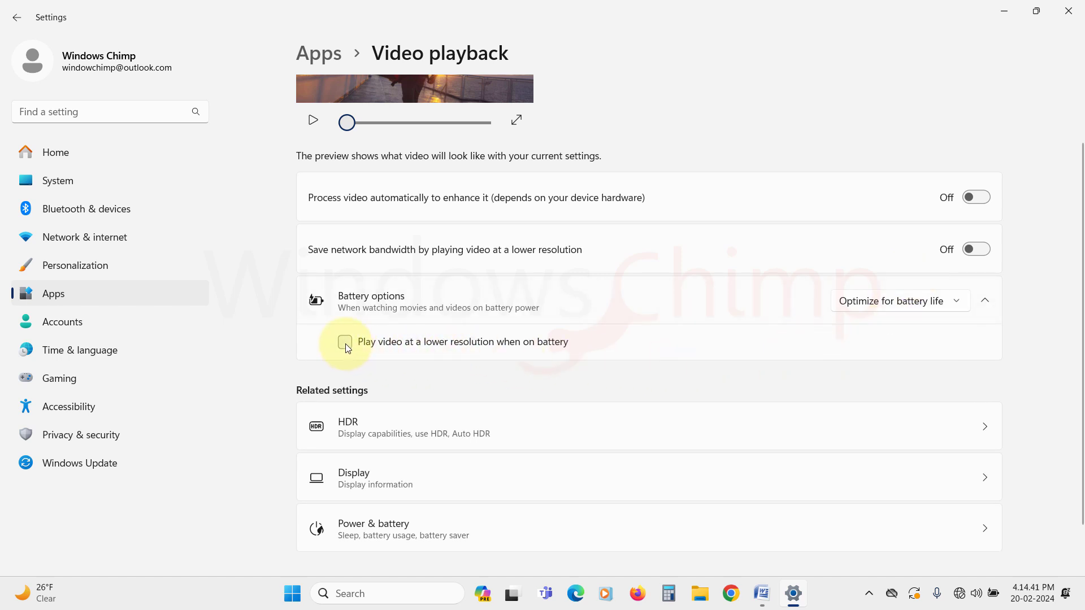
left_click(345, 342)
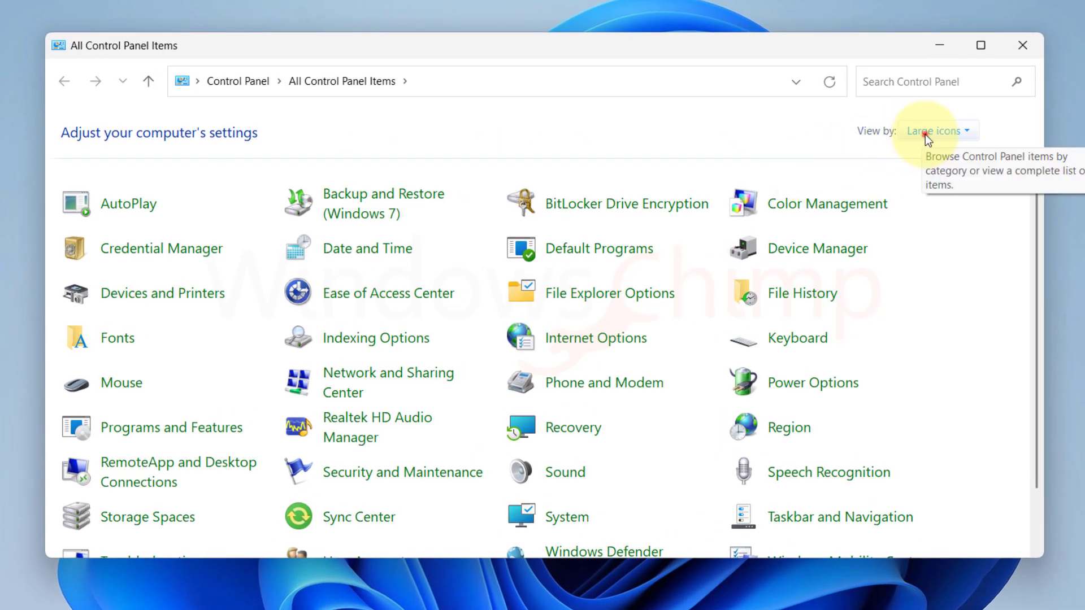
mouse_move(750, 379)
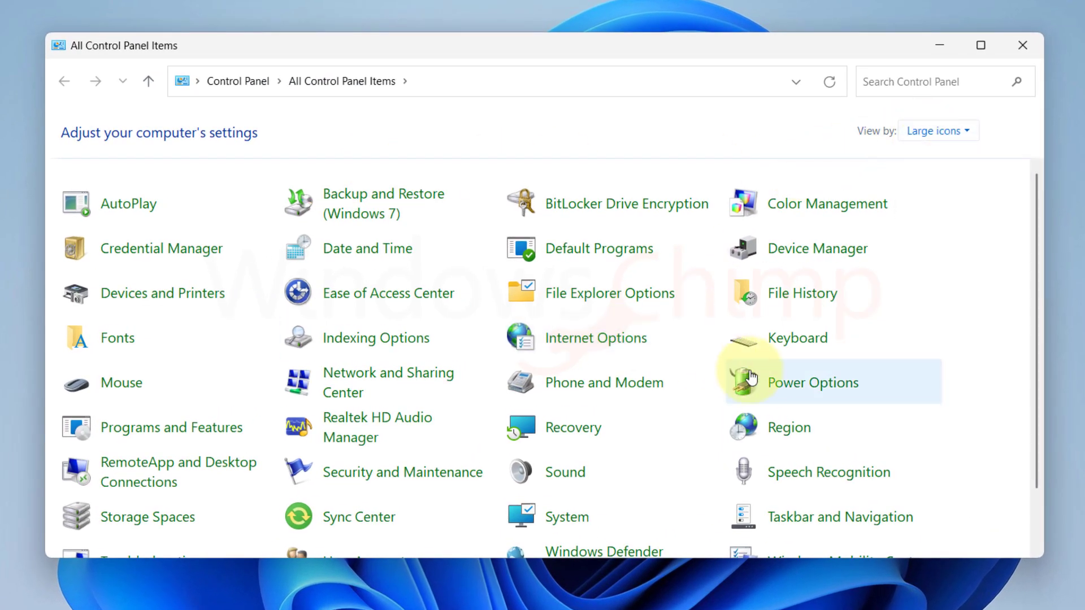
Unlock the power button settings, untick Turn on fast startup, and save changes
left_click(813, 383)
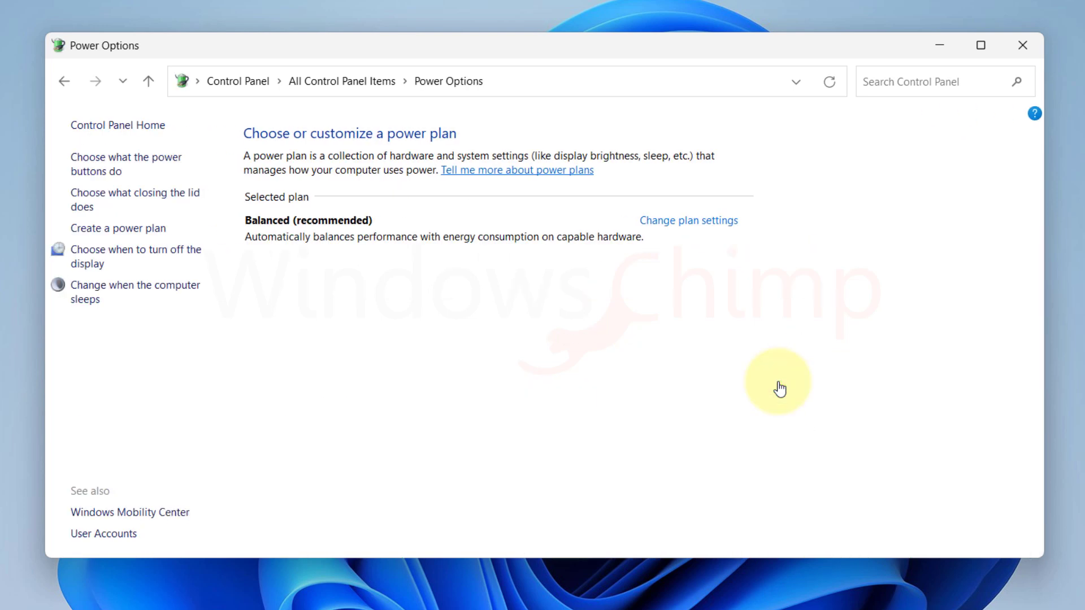
mouse_move(124, 164)
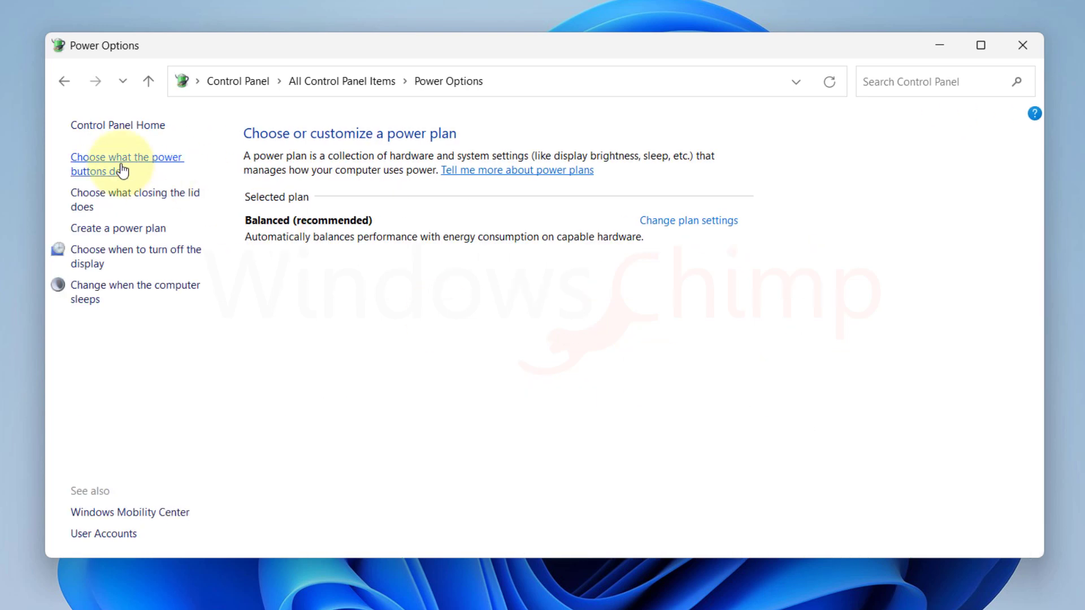
left_click(126, 164)
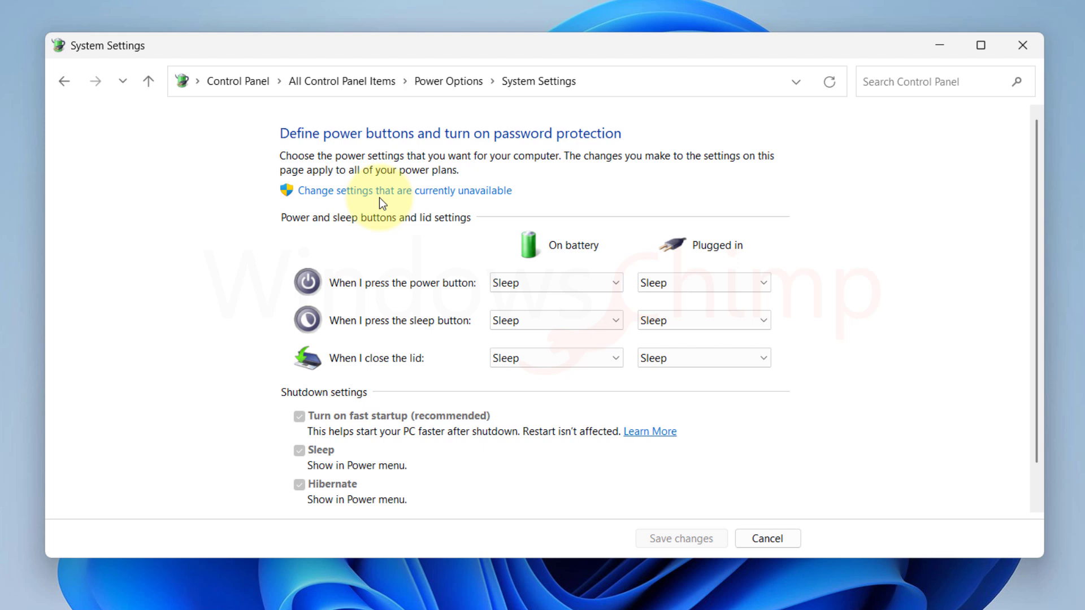
left_click(384, 190)
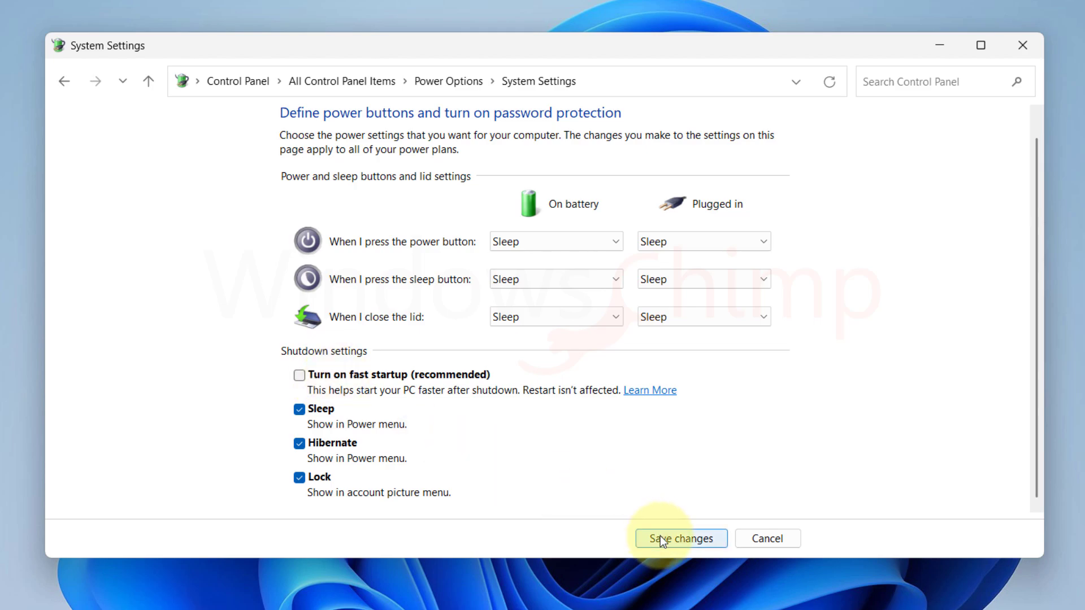
left_click(679, 539)
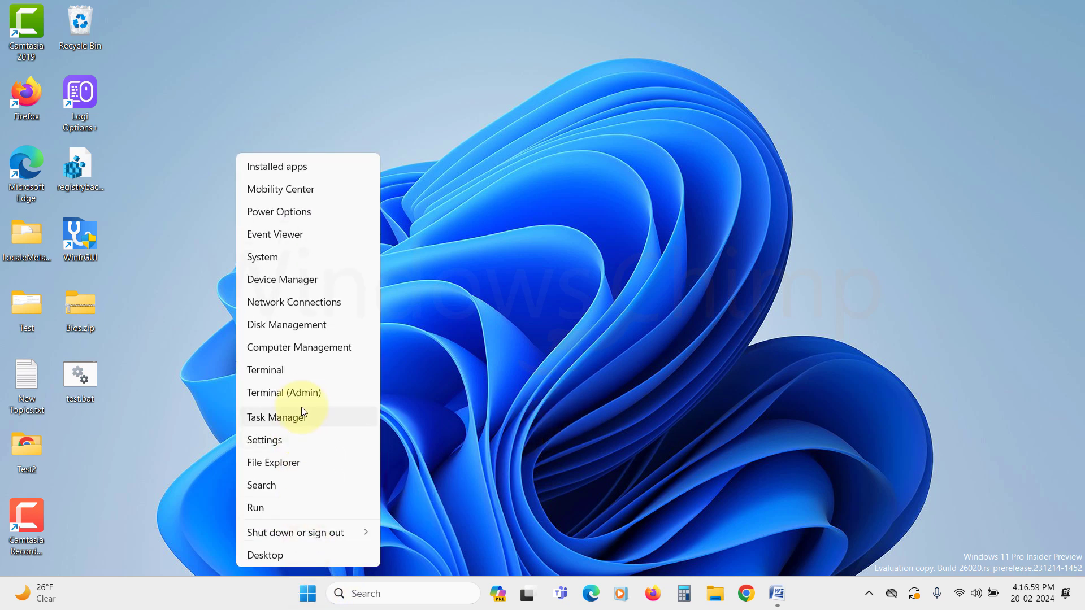
mouse_move(305, 396)
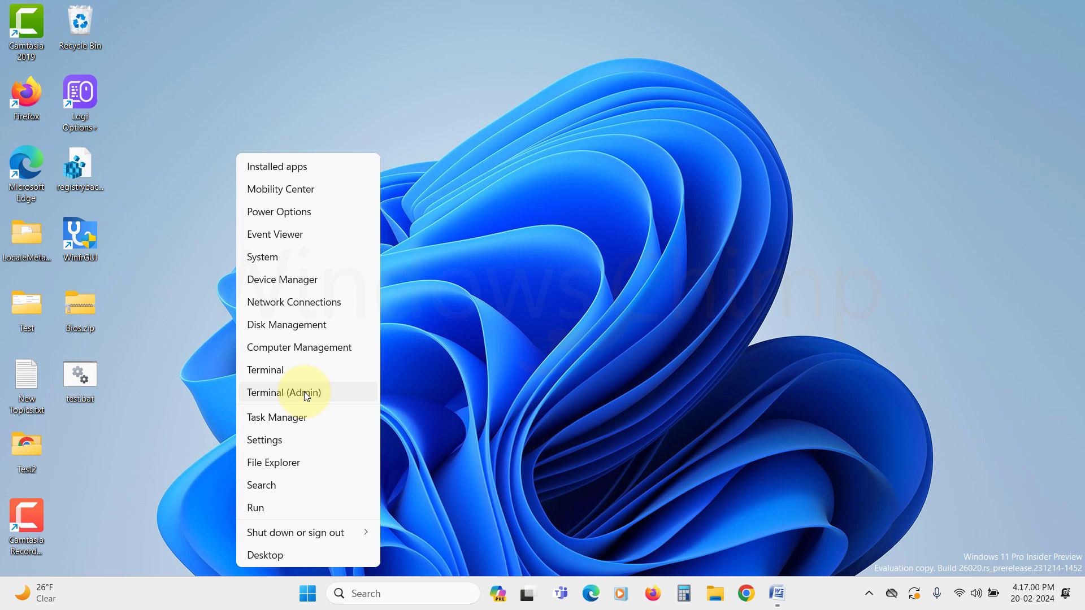
Launch Terminal (Admin), approve the UAC prompt, and start typing the powercfg command
left_click(284, 392)
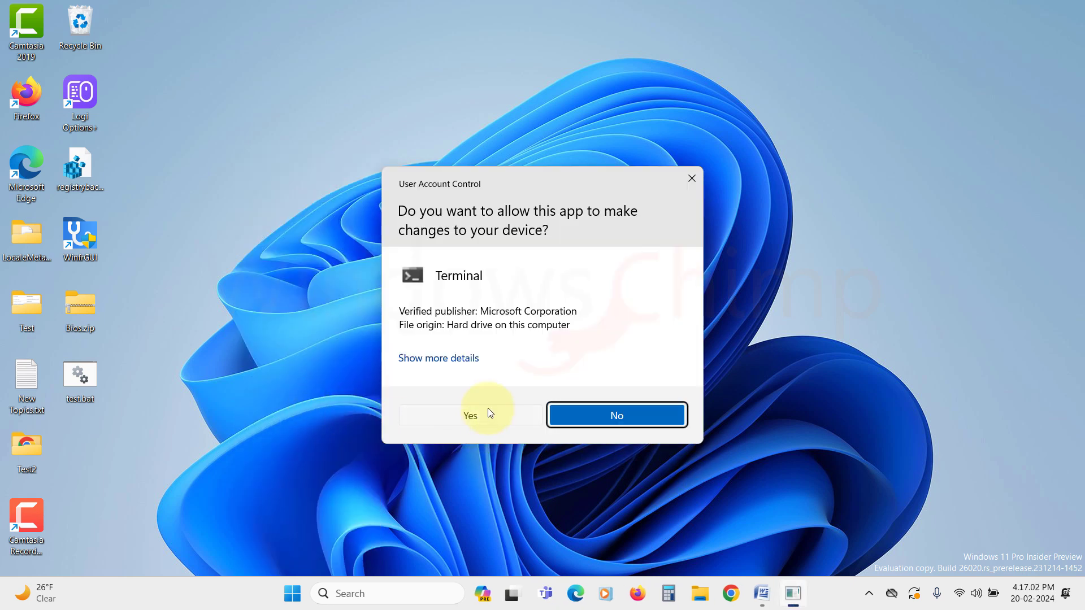
left_click(470, 415)
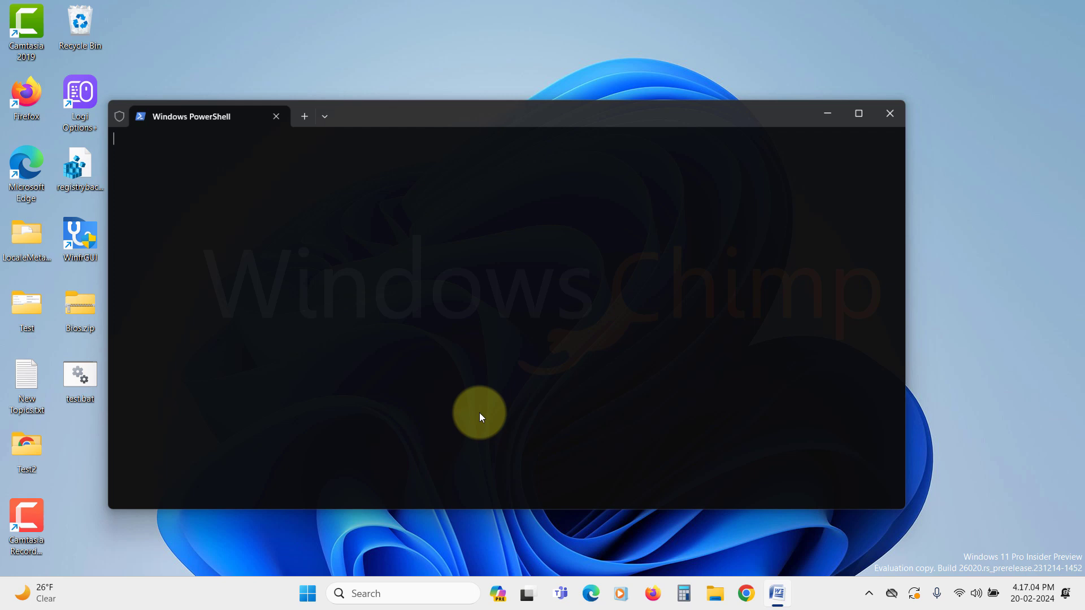
type("powercfg /energy")
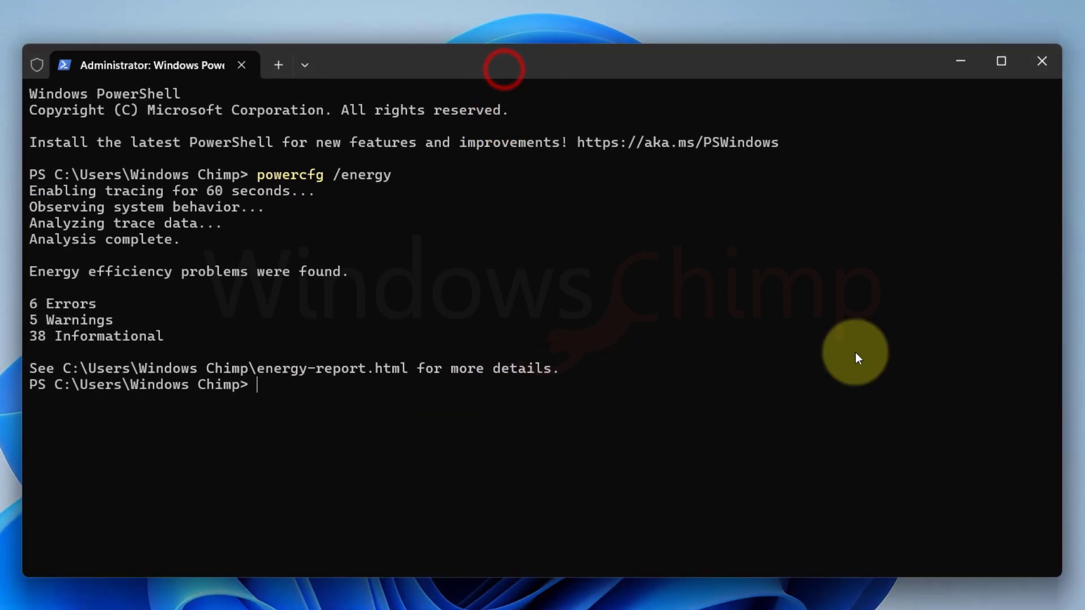
Enter powercfg /batteryreport to generate a battery report of the last seven days
type("powerc")
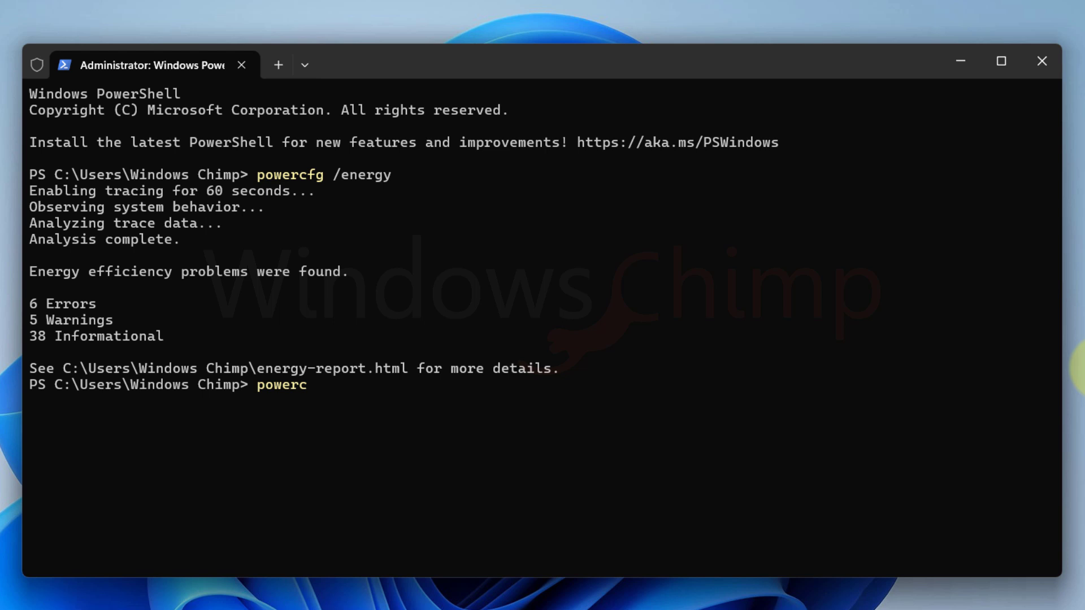
type("fg /")
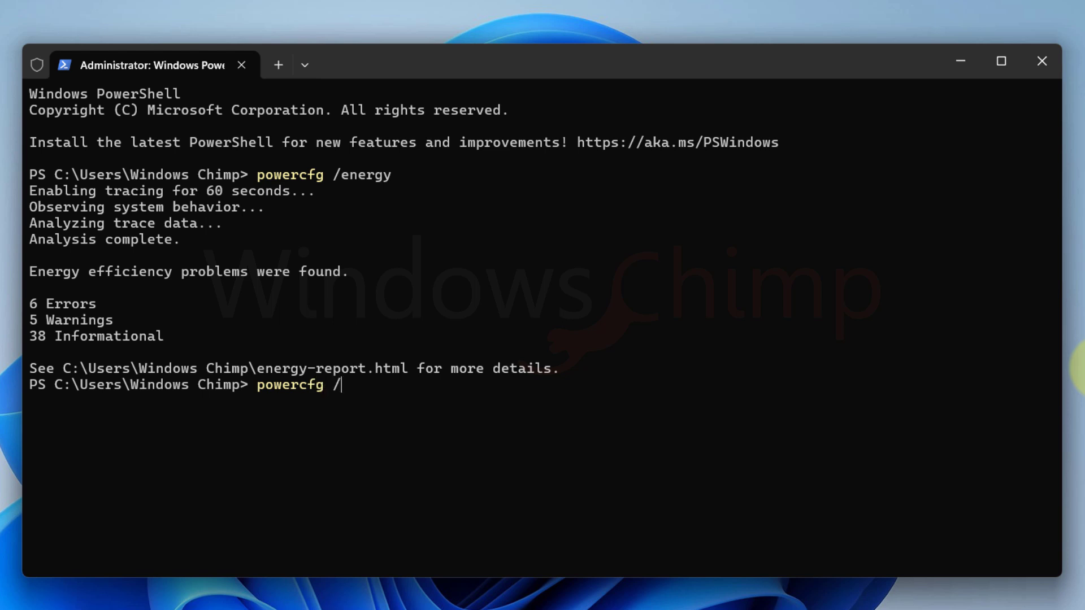
type("batteryreport")
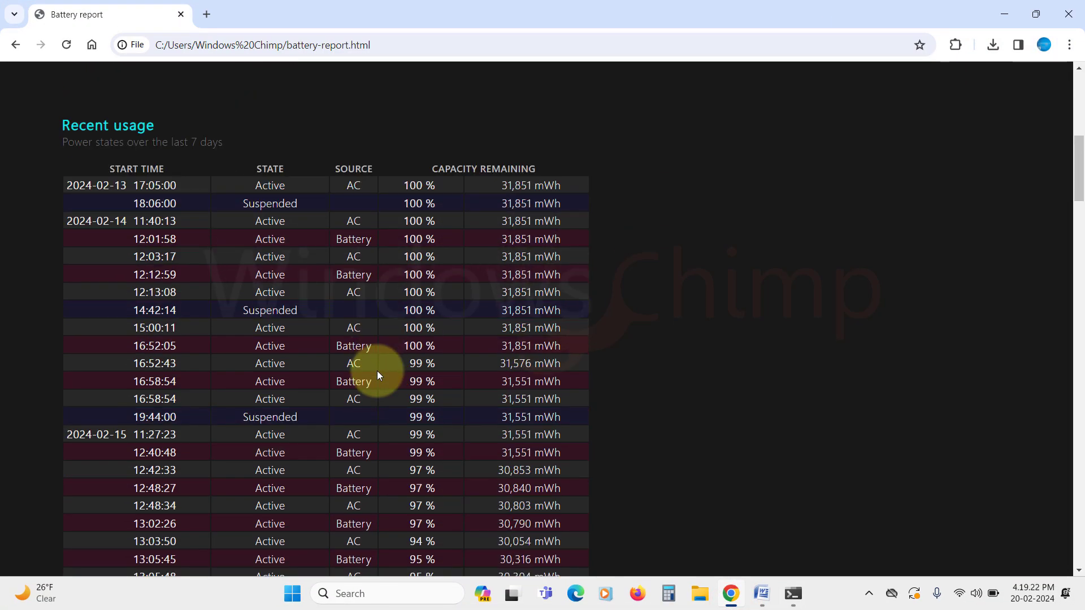
scroll("down", 3)
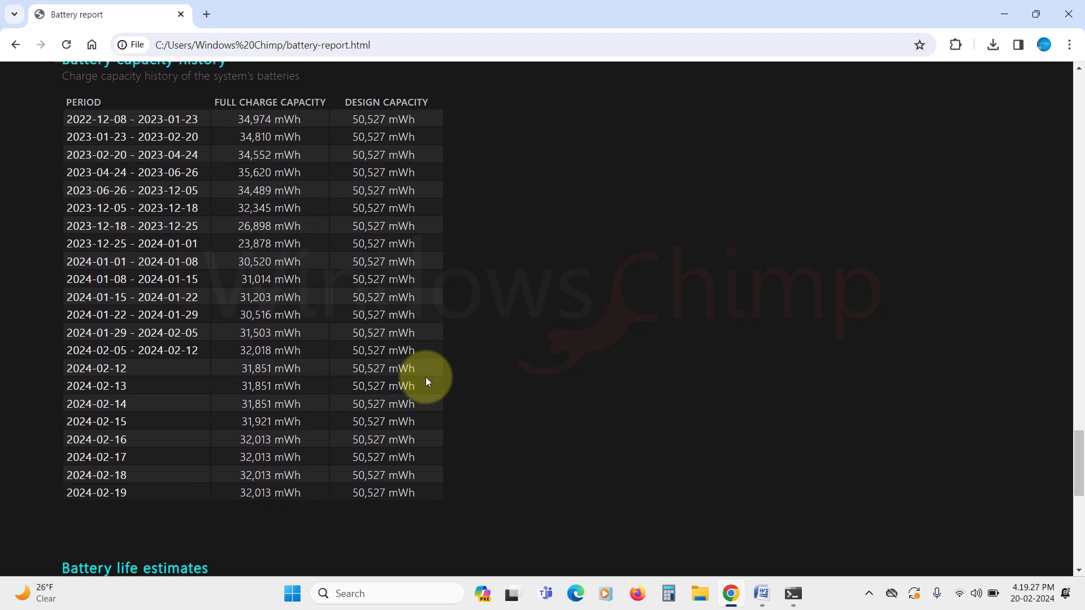
scroll("up", 3)
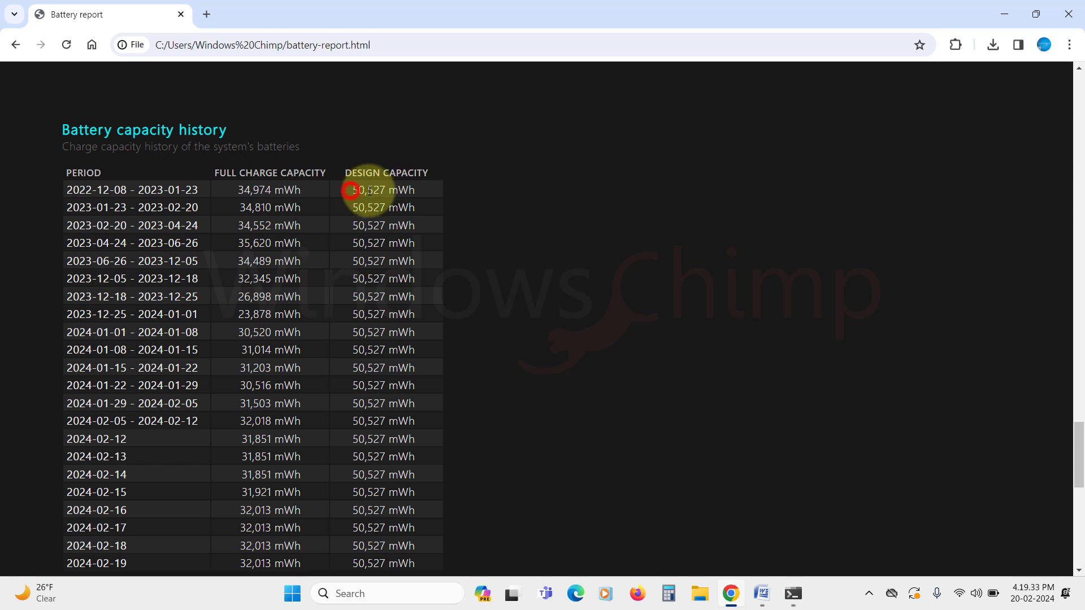
double_click(383, 190)
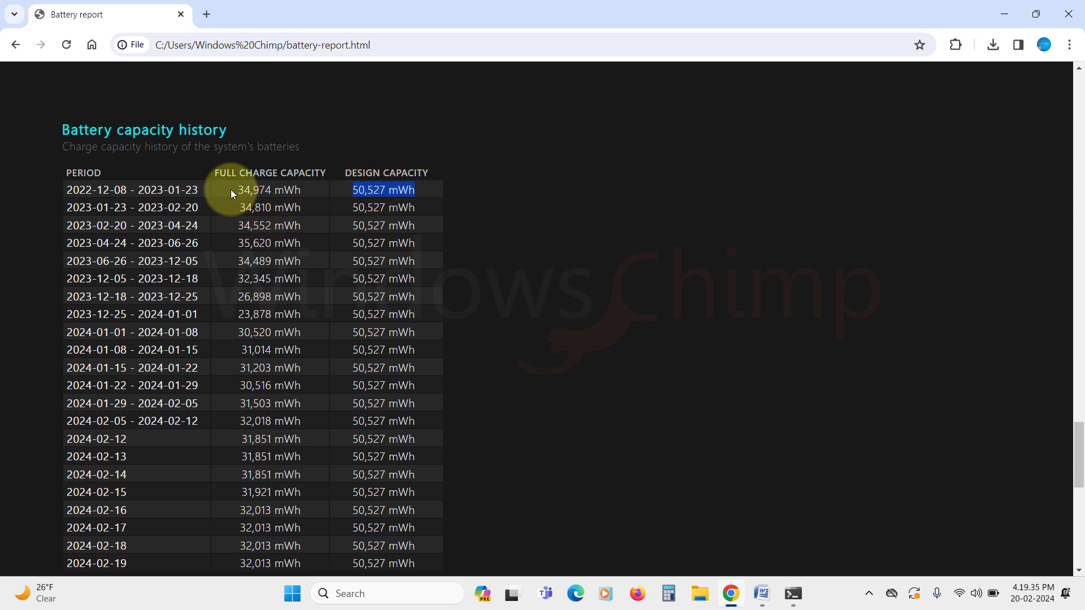